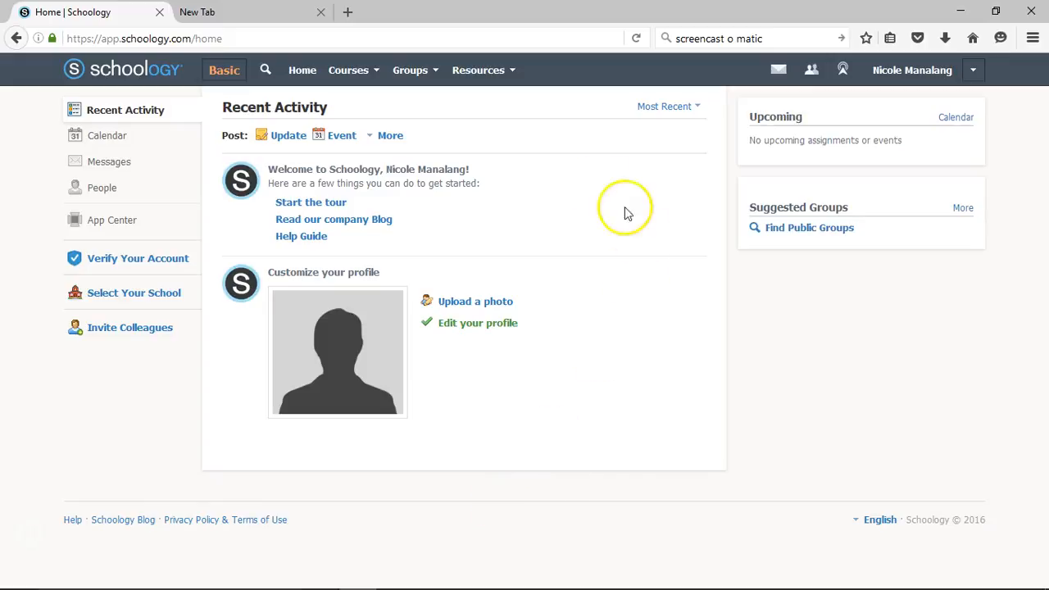
pyautogui.moveTo(843, 69)
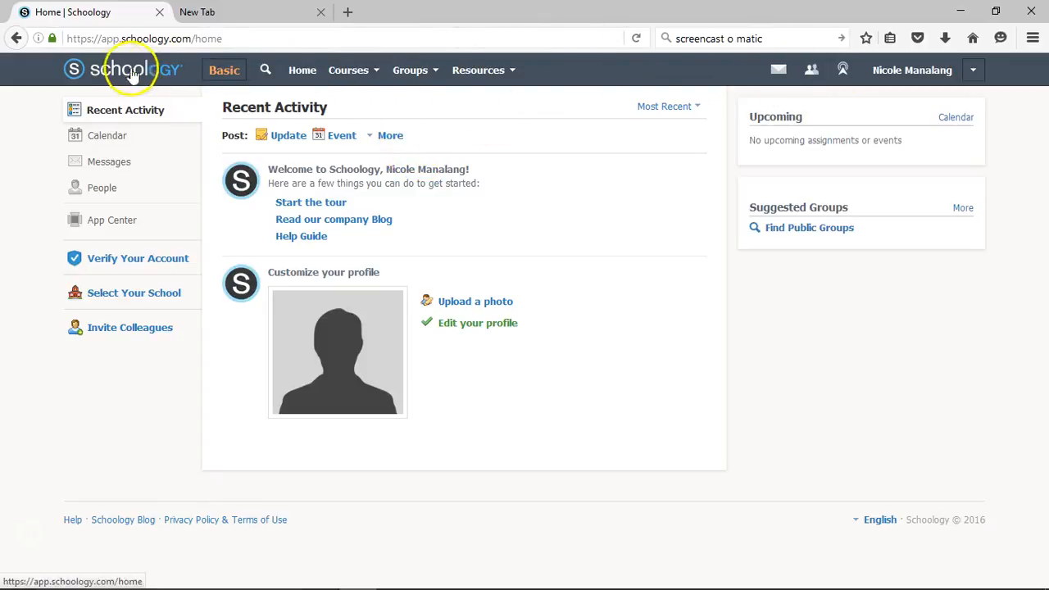
pyautogui.moveTo(527, 180)
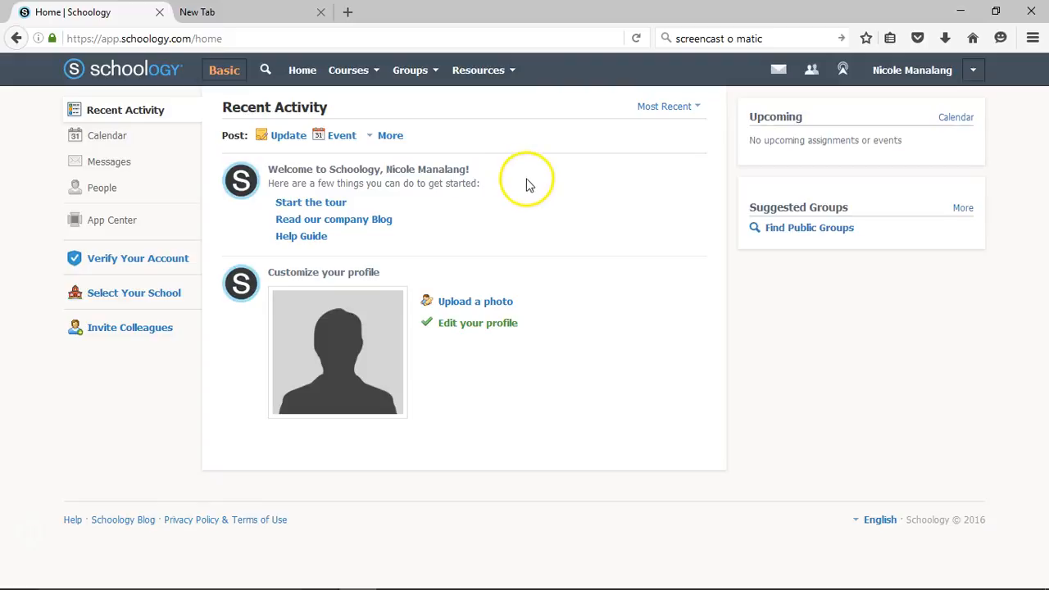
pyautogui.moveTo(538, 178)
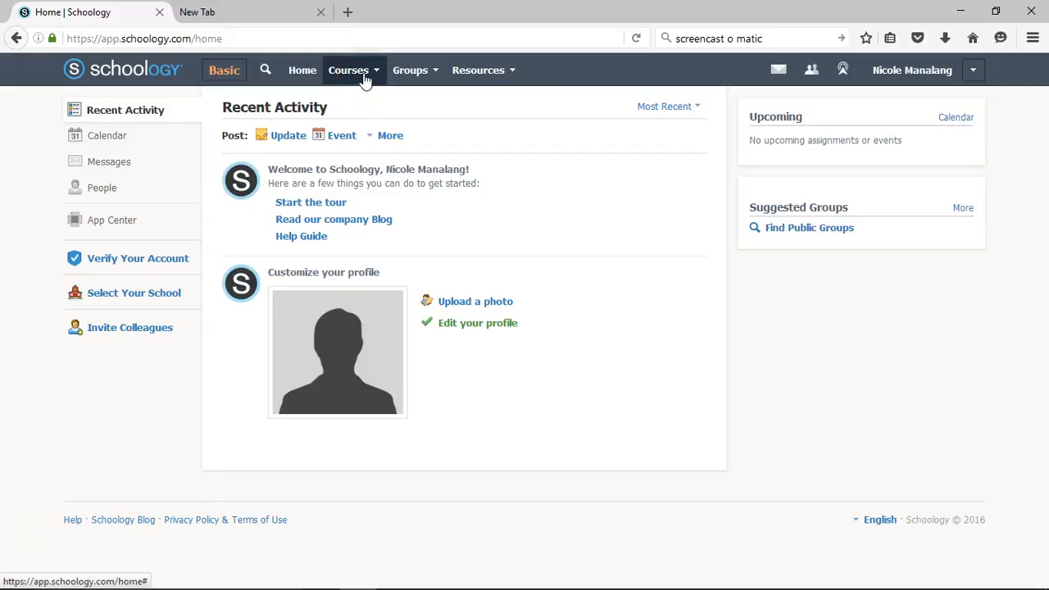
# - Start creating a new course from the Courses menu
pyautogui.click(347, 69)
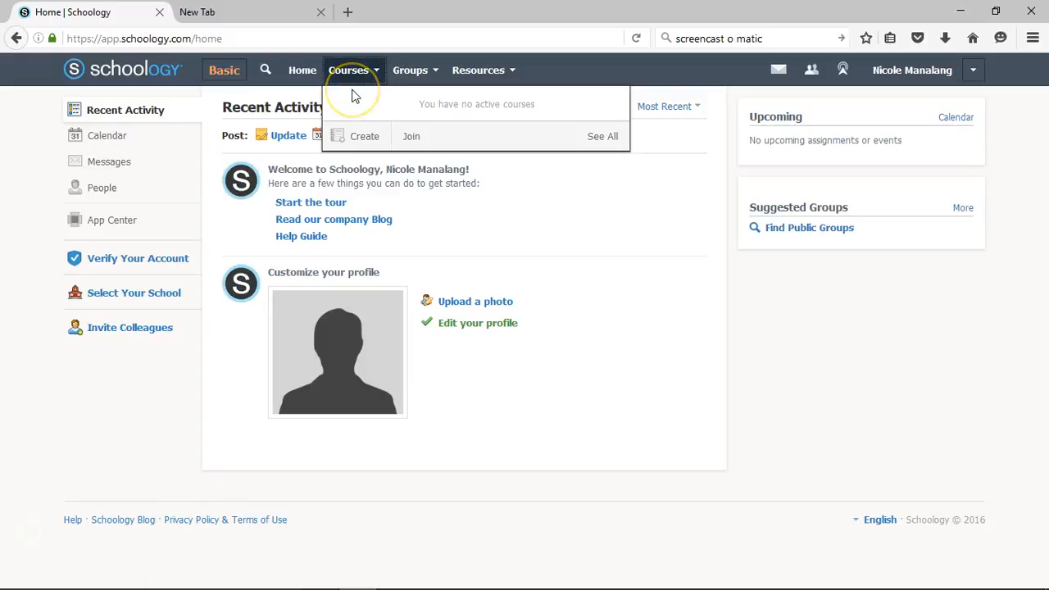
pyautogui.moveTo(434, 115)
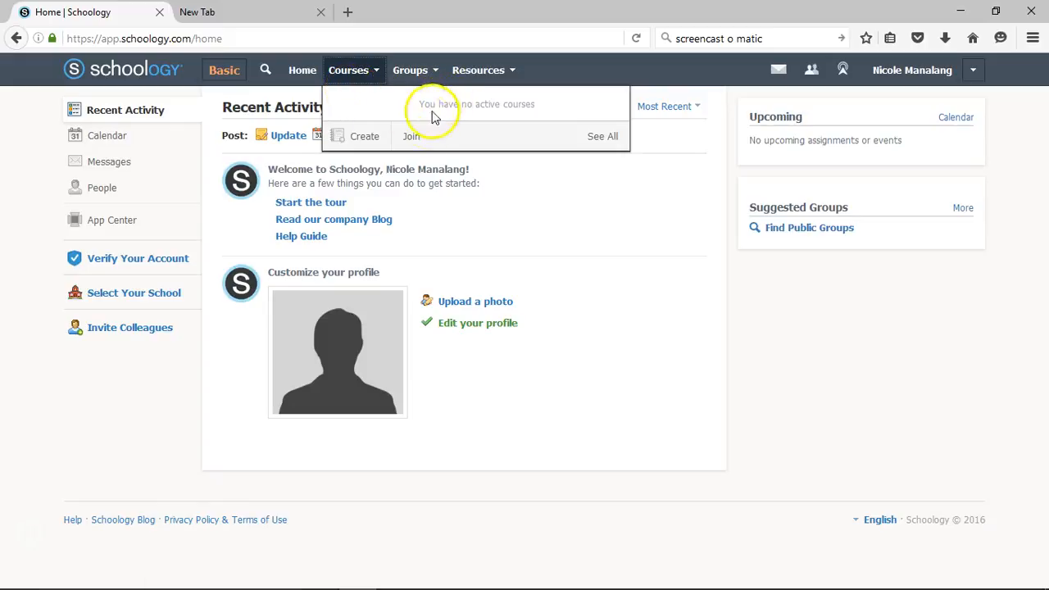
pyautogui.moveTo(410, 137)
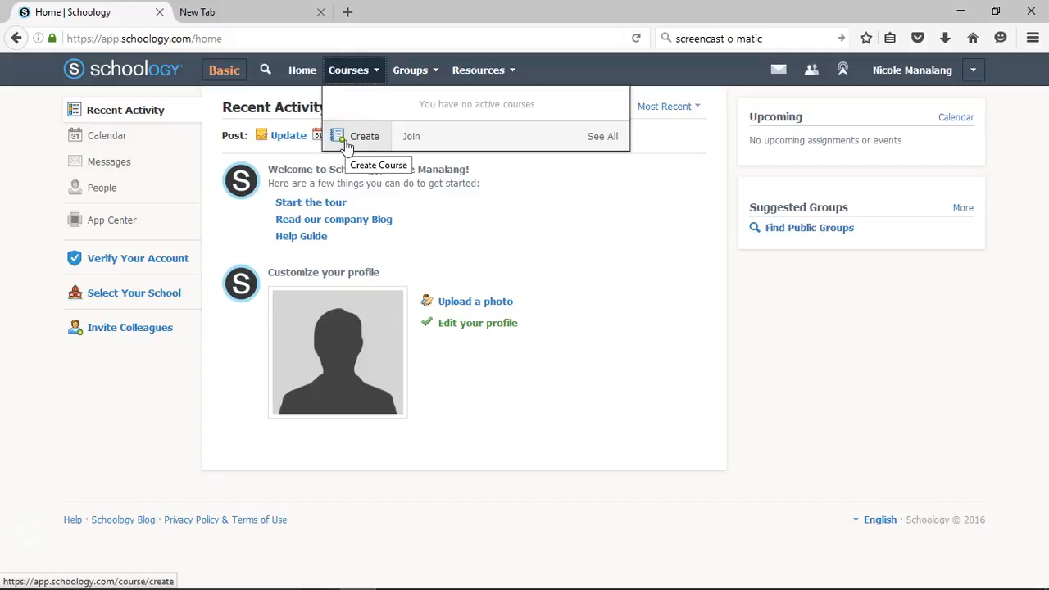
pyautogui.click(364, 136)
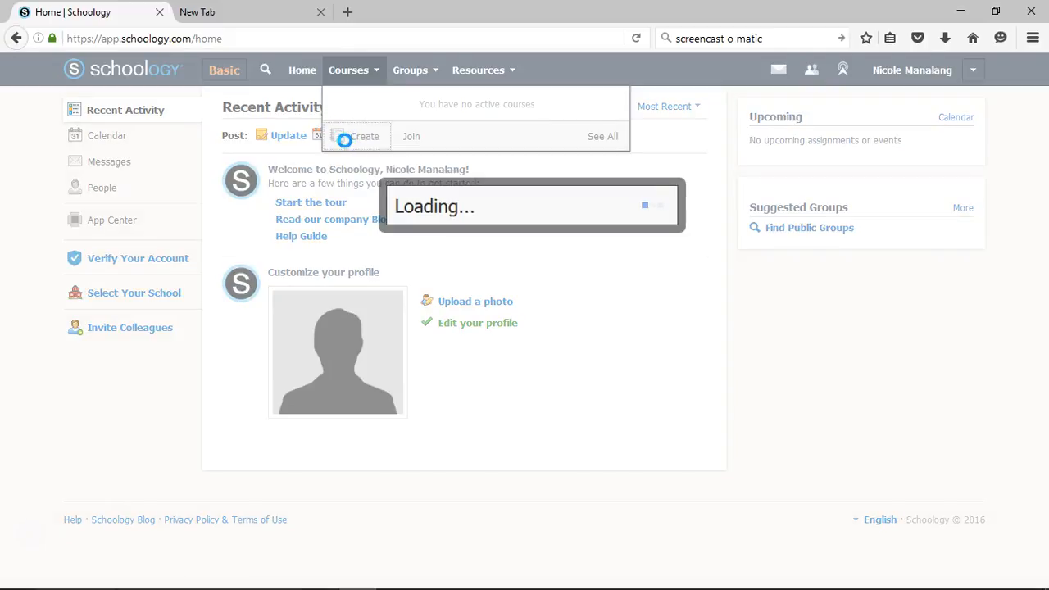
# - Name the course 'World History -- Period 1' with section name 'Period 1'
pyautogui.click(364, 136)
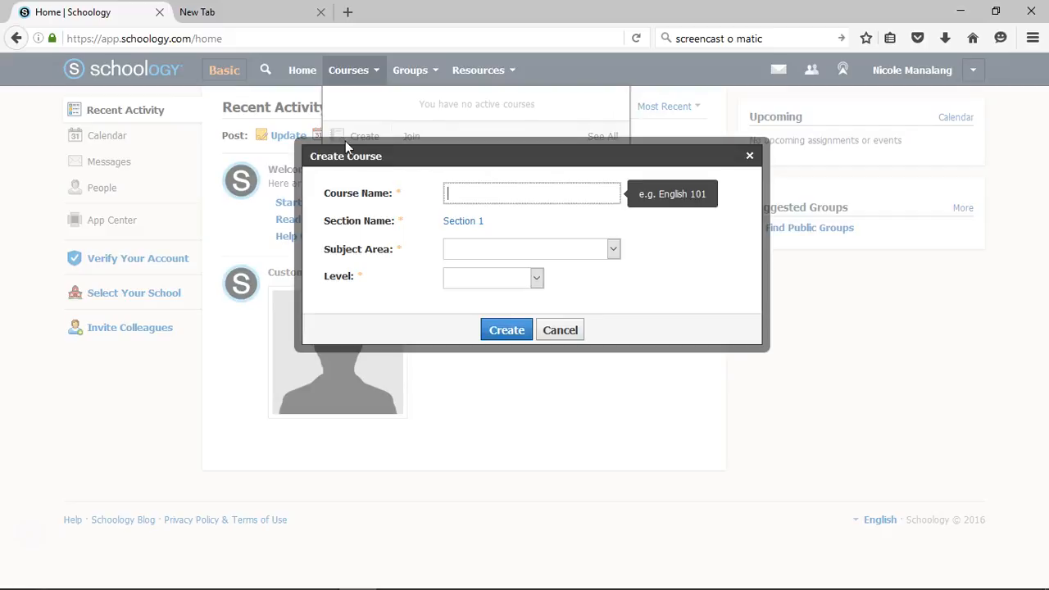
pyautogui.moveTo(574, 252)
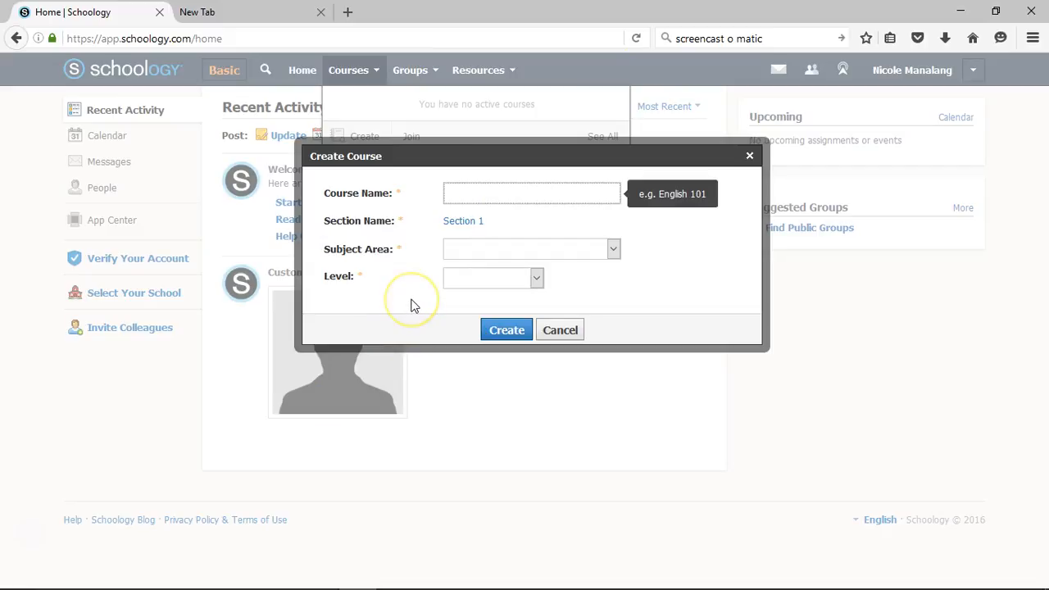
pyautogui.write('World')
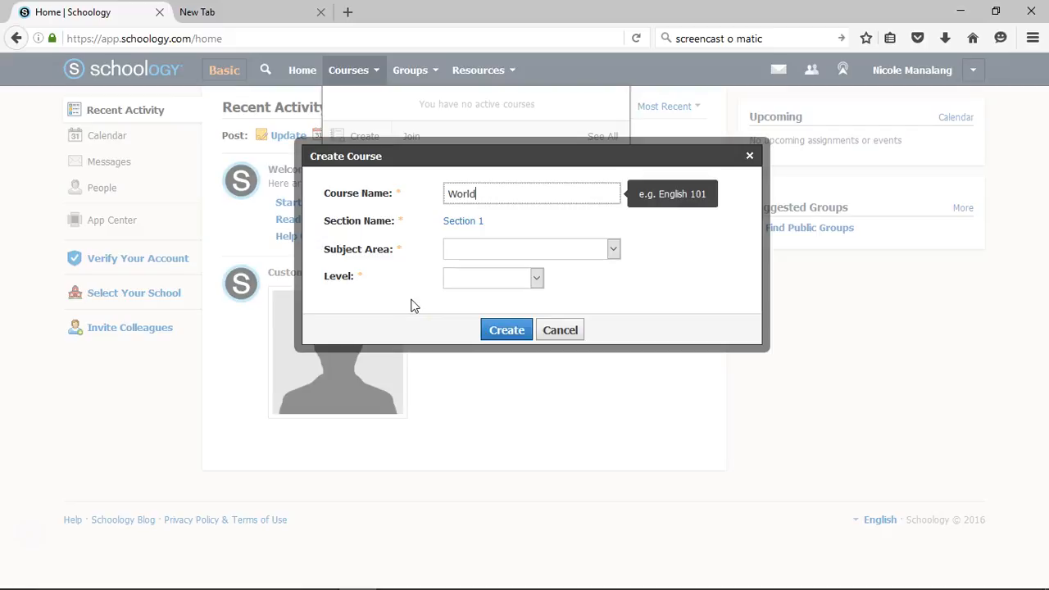
pyautogui.write('Hiso')
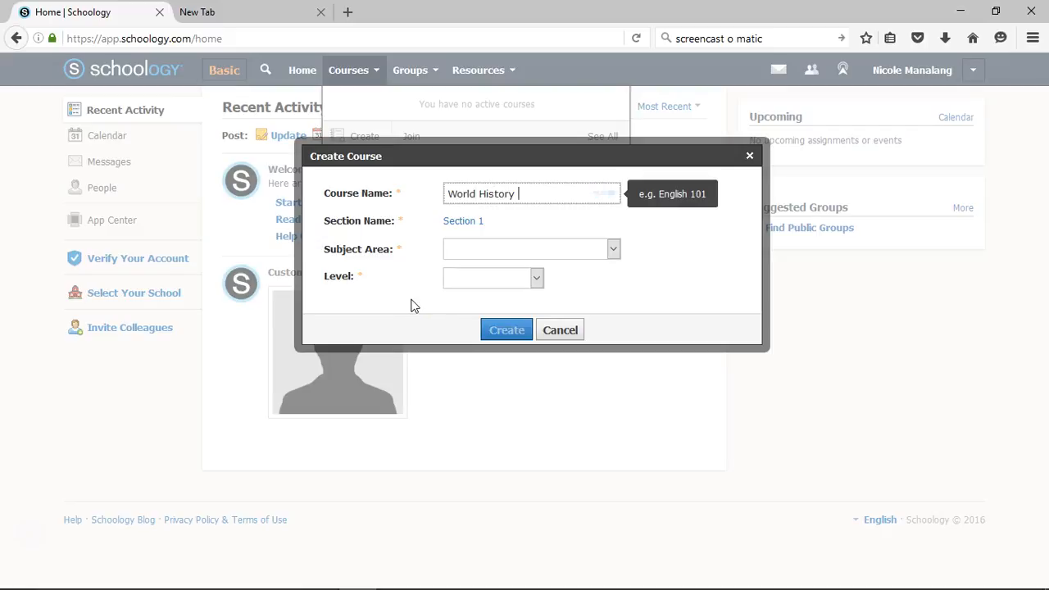
pyautogui.click(531, 221)
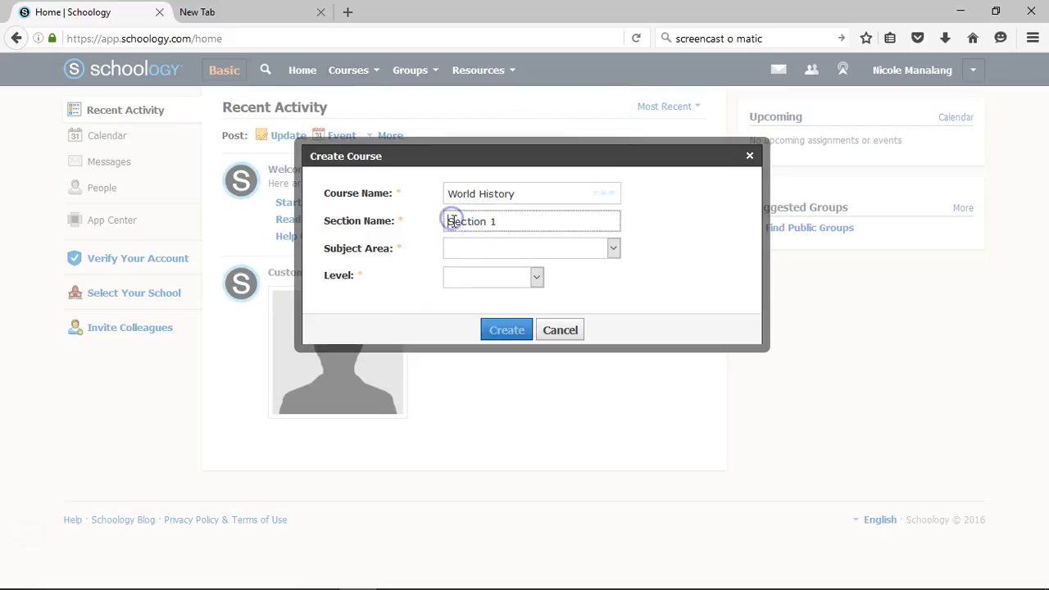
pyautogui.write('p')
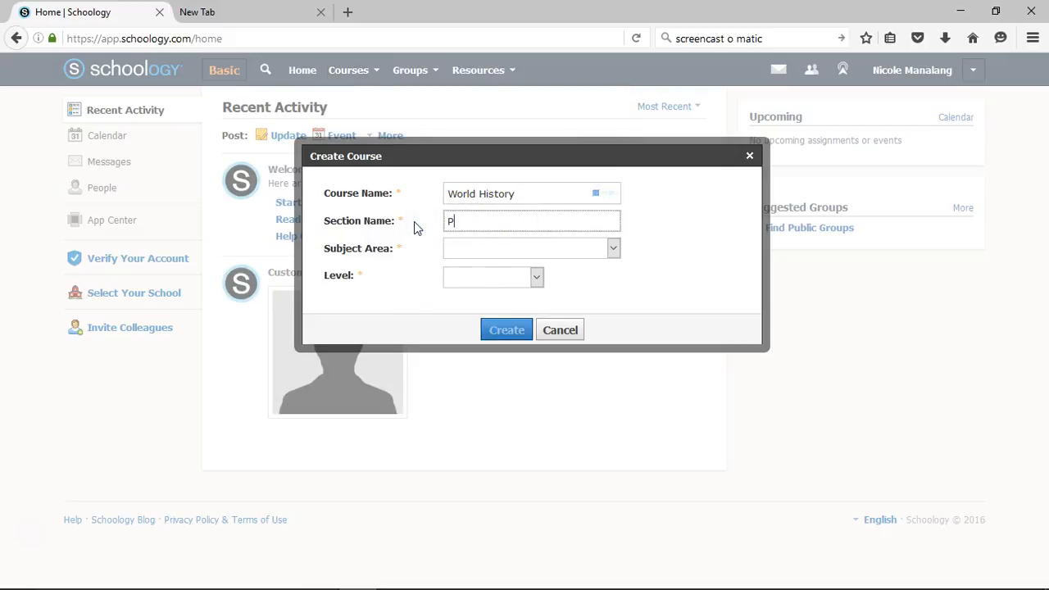
pyautogui.write('Period 1')
pyautogui.click(531, 194)
pyautogui.write(' --')
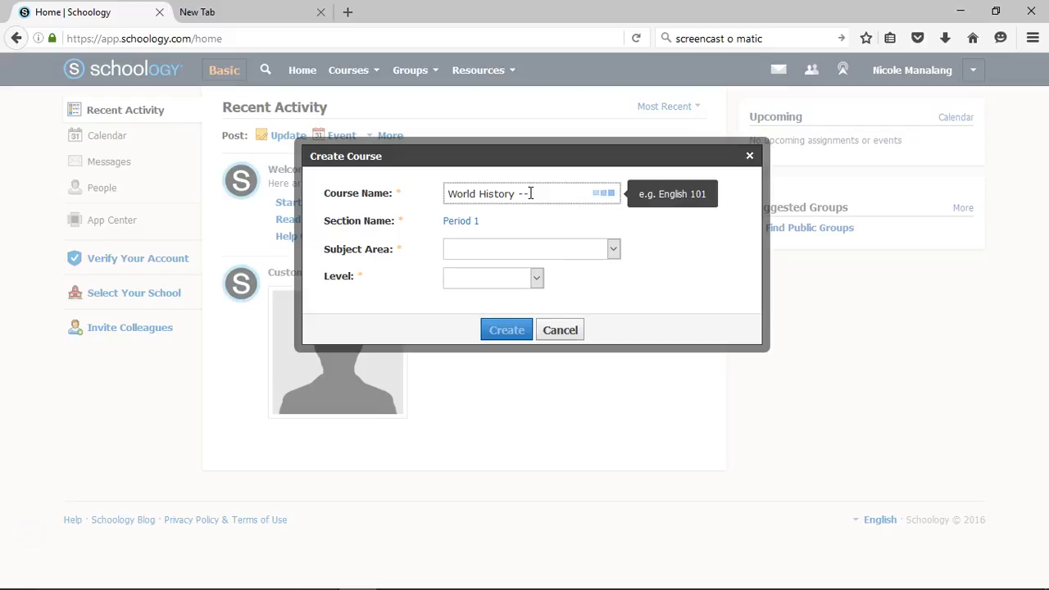
pyautogui.write('Period')
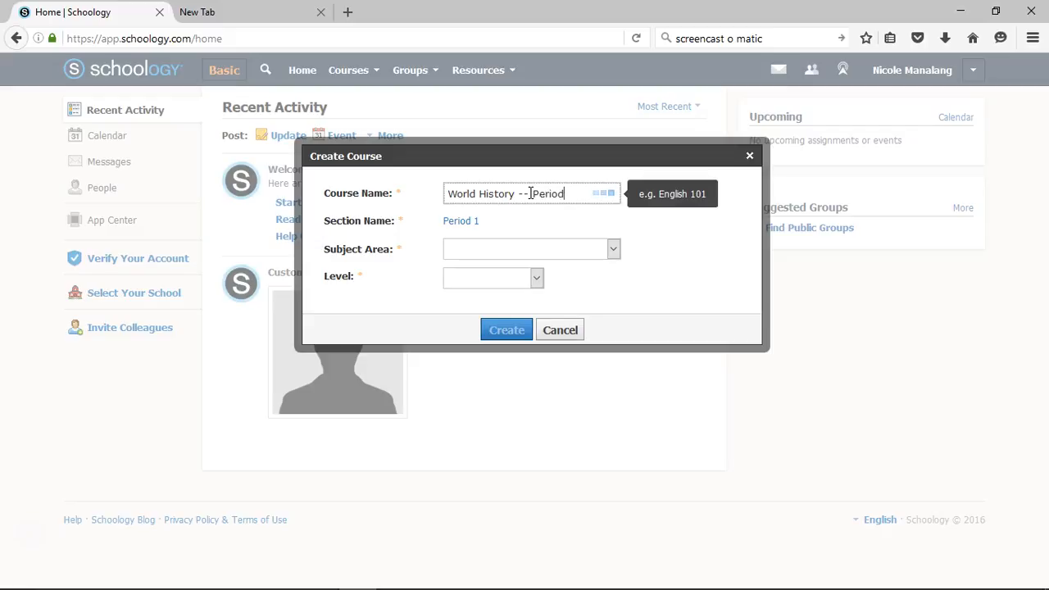
pyautogui.write('1')
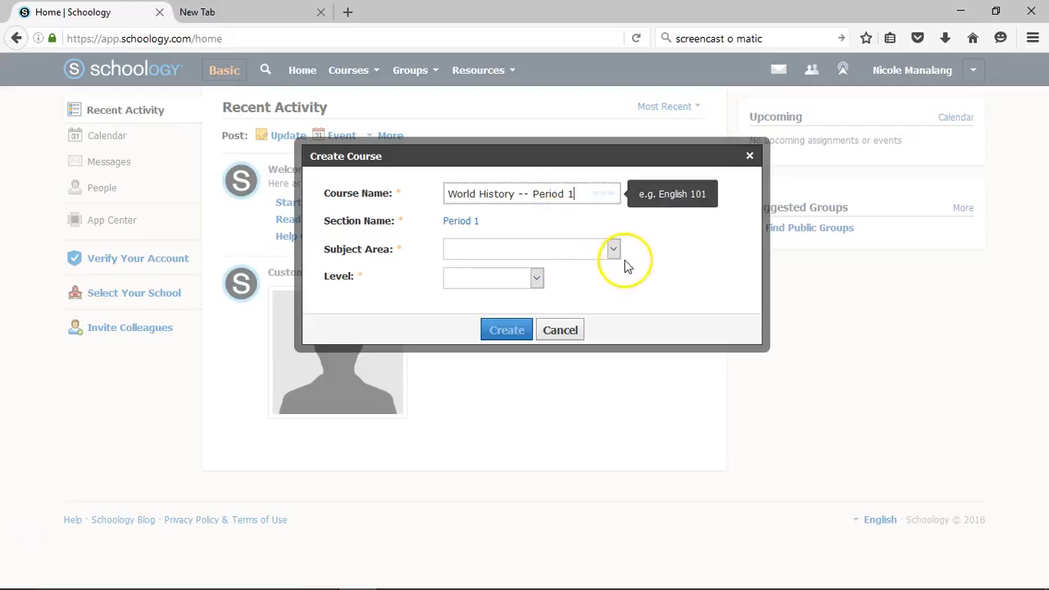
# - Set subject area Social Studies and level 10, then create the course
pyautogui.click(614, 249)
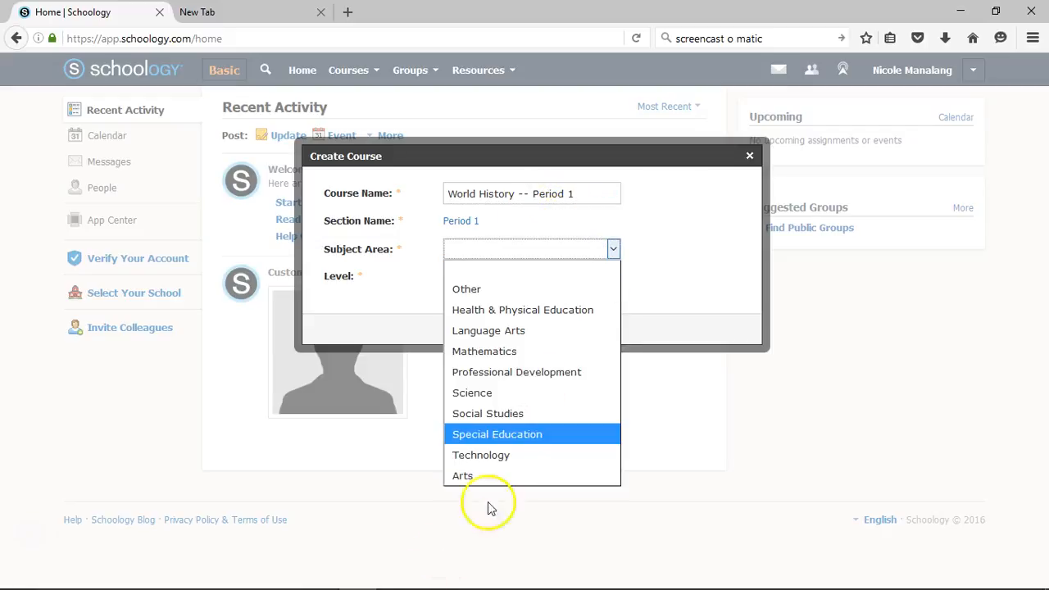
pyautogui.click(489, 413)
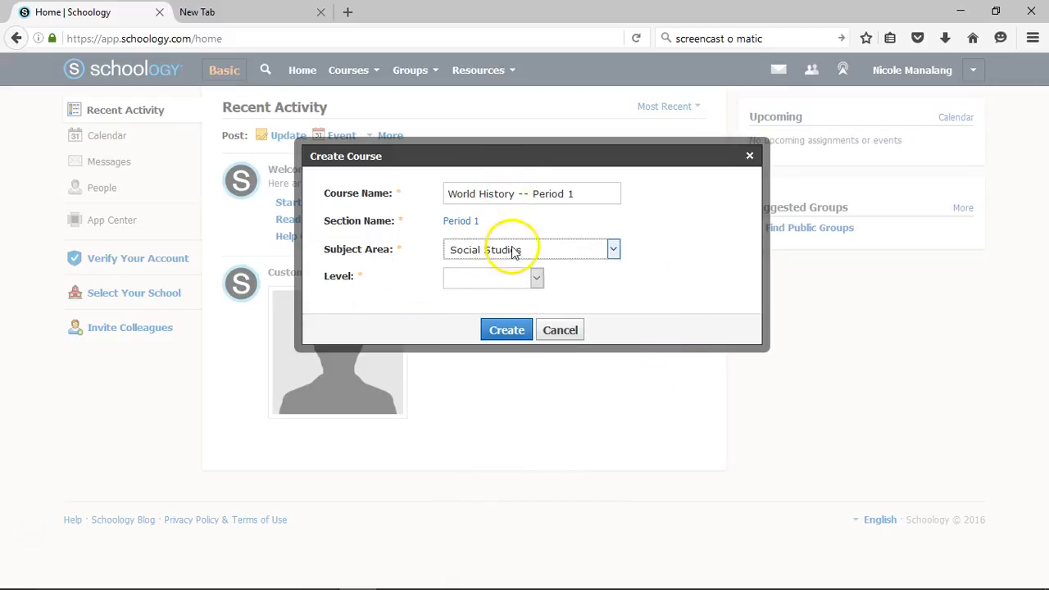
pyautogui.click(536, 277)
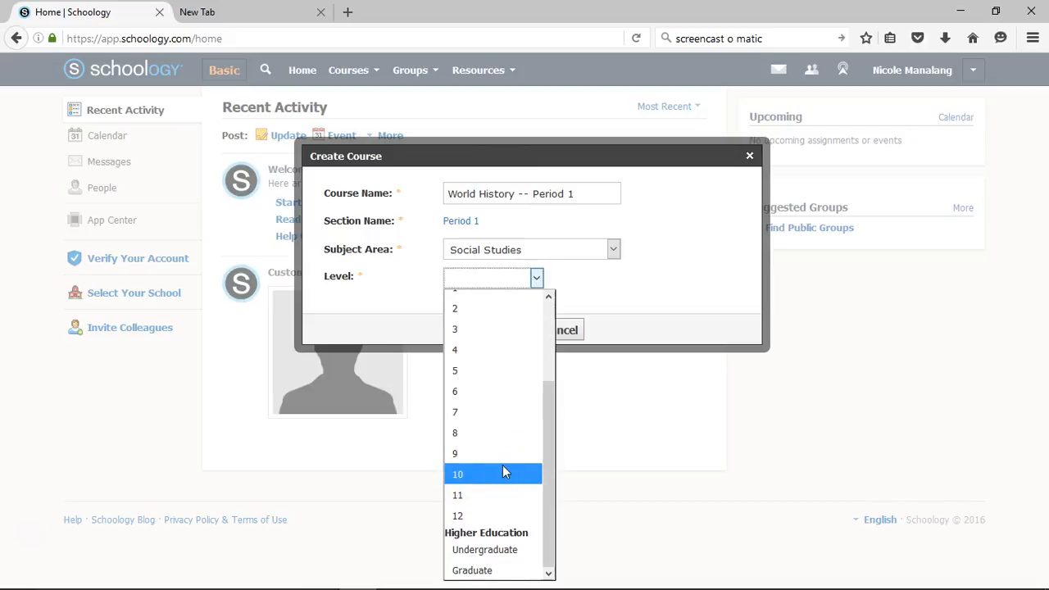
pyautogui.click(457, 474)
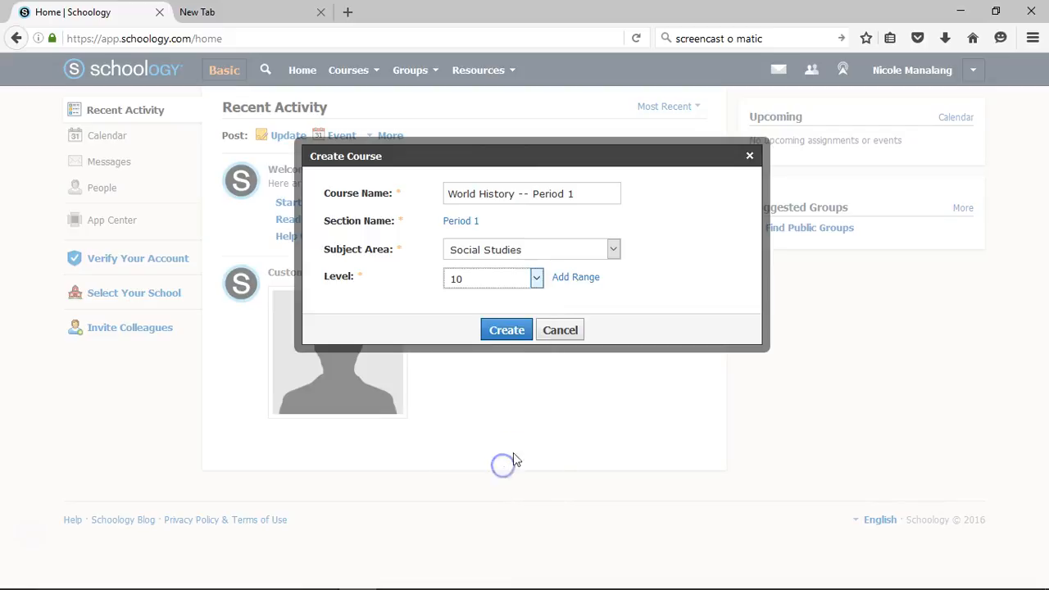
pyautogui.moveTo(584, 277)
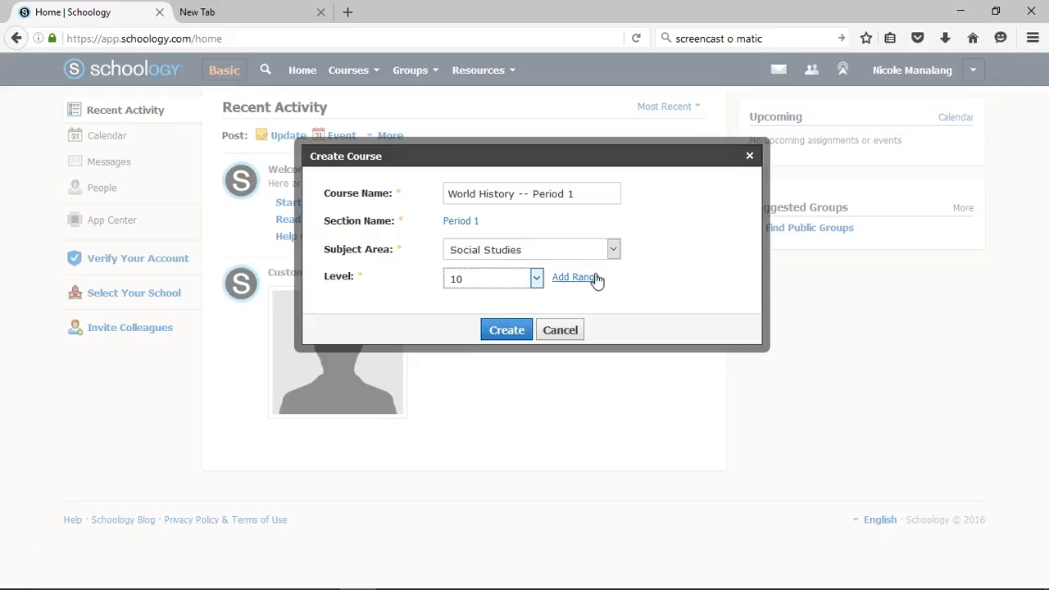
pyautogui.moveTo(557, 369)
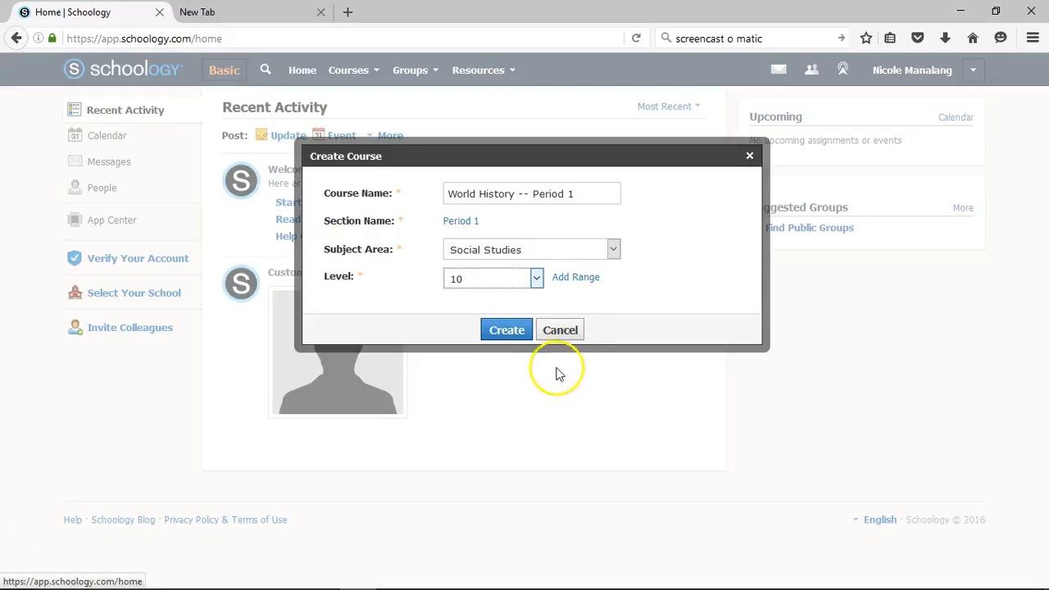
pyautogui.click(505, 330)
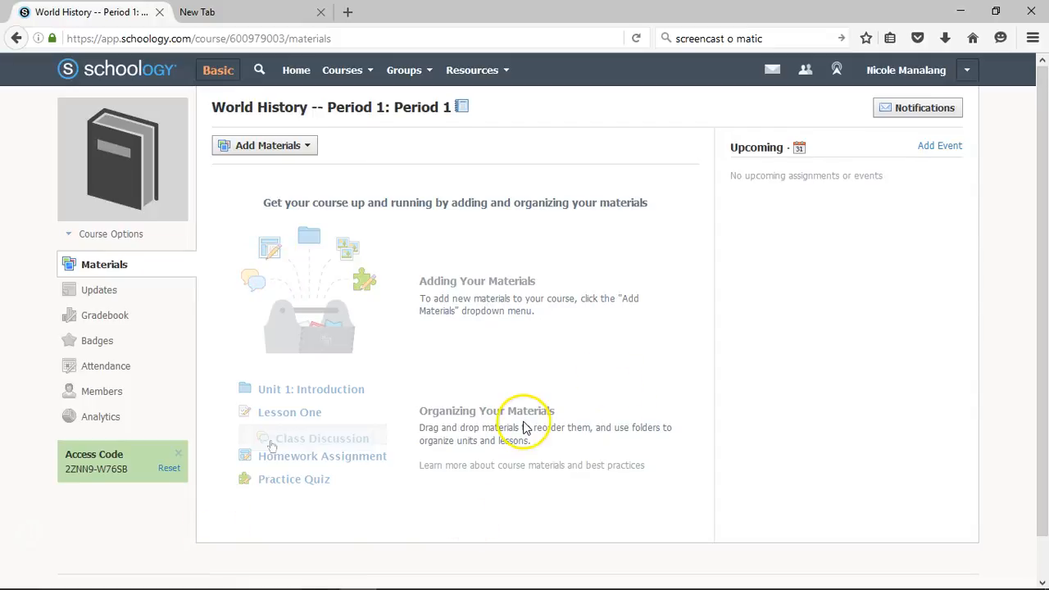
pyautogui.moveTo(49, 456)
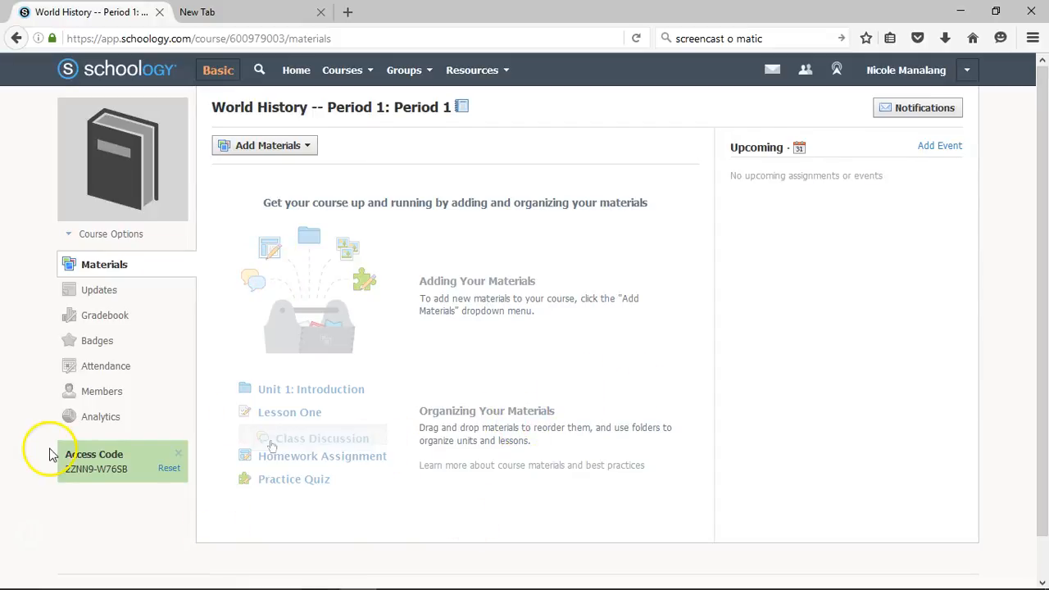
pyautogui.moveTo(210, 479)
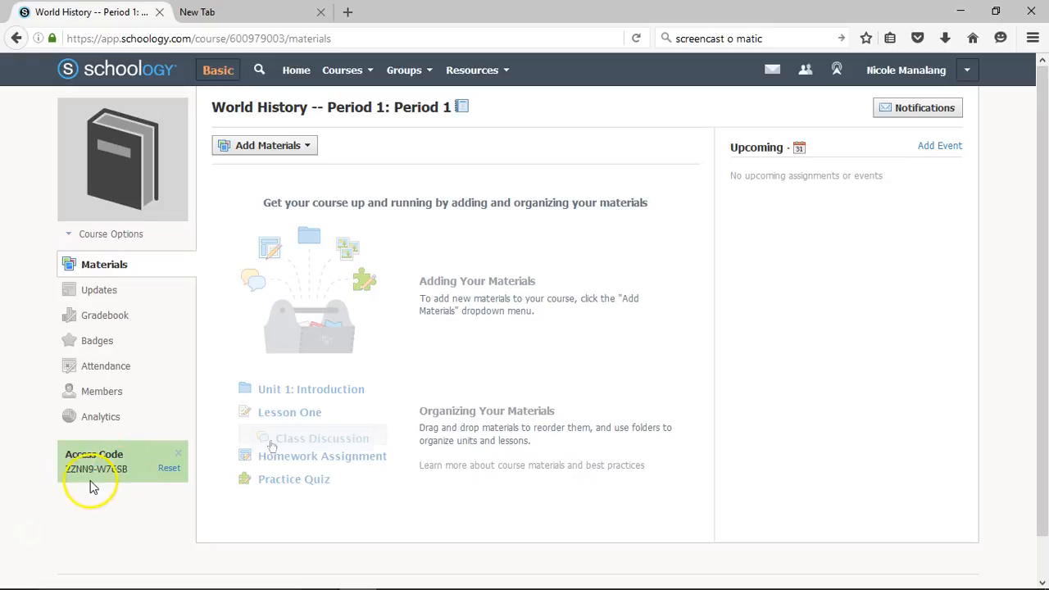
pyautogui.moveTo(200, 426)
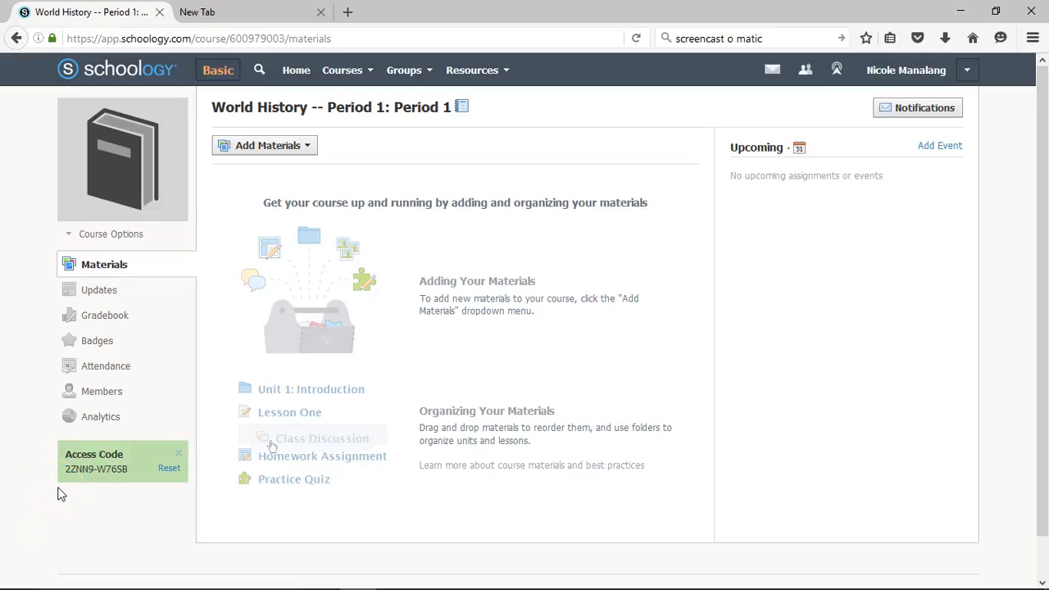
pyautogui.moveTo(46, 484)
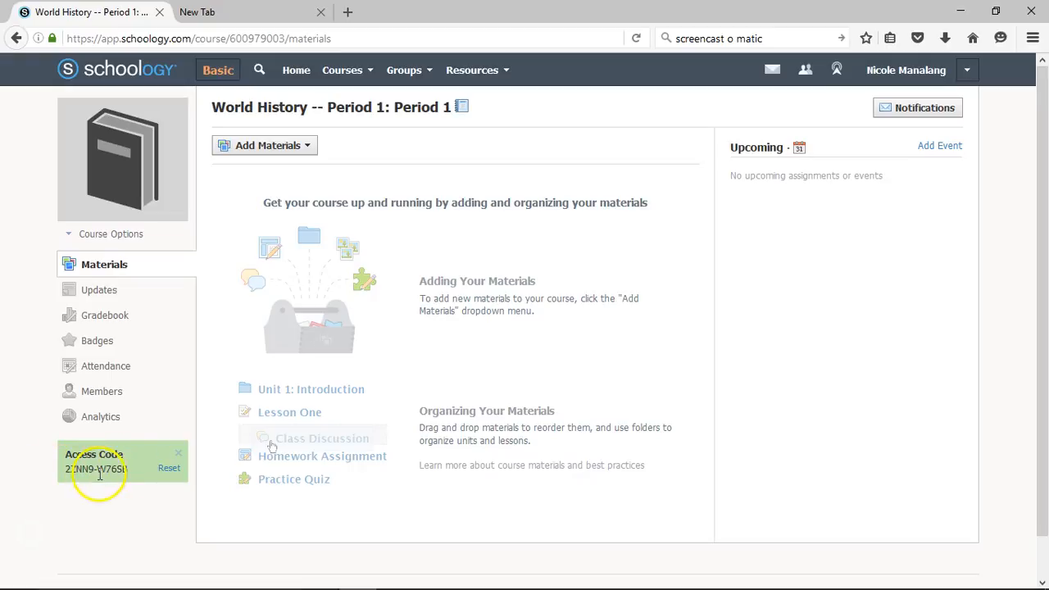
pyautogui.moveTo(369, 505)
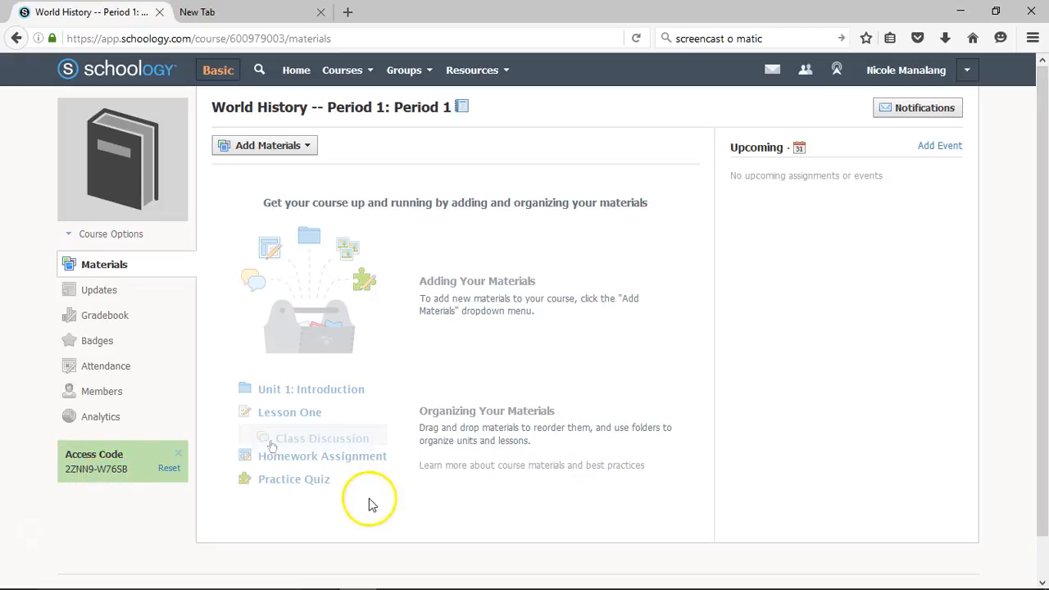
pyautogui.moveTo(468, 386)
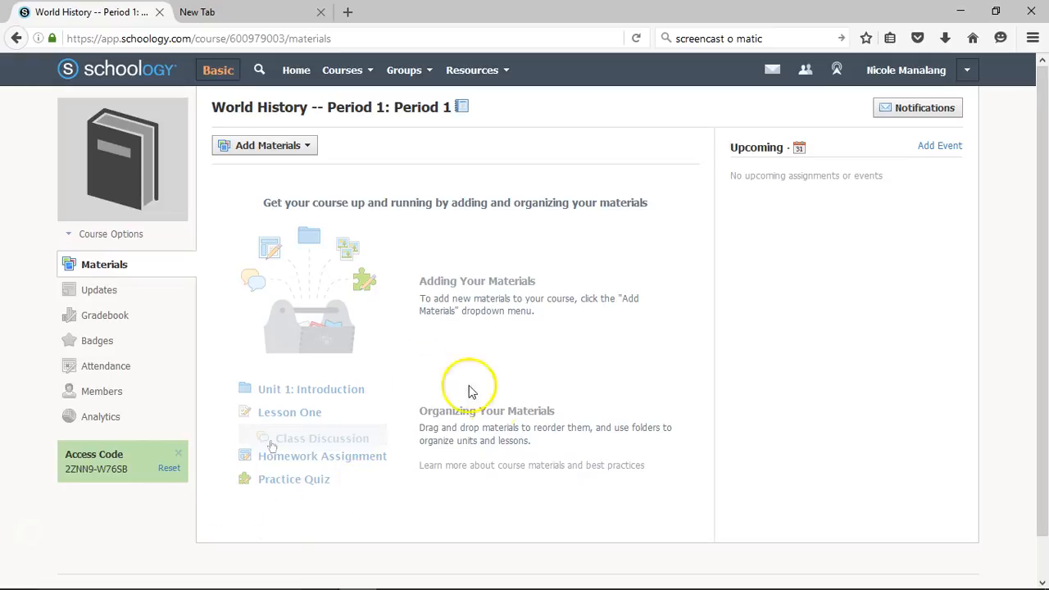
pyautogui.moveTo(474, 412)
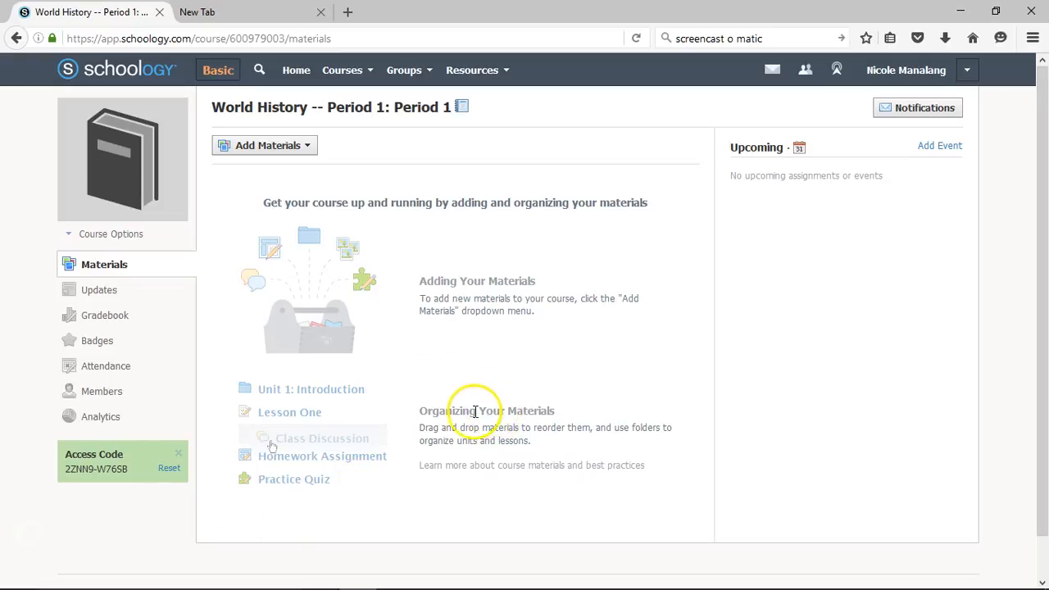
pyautogui.moveTo(249, 524)
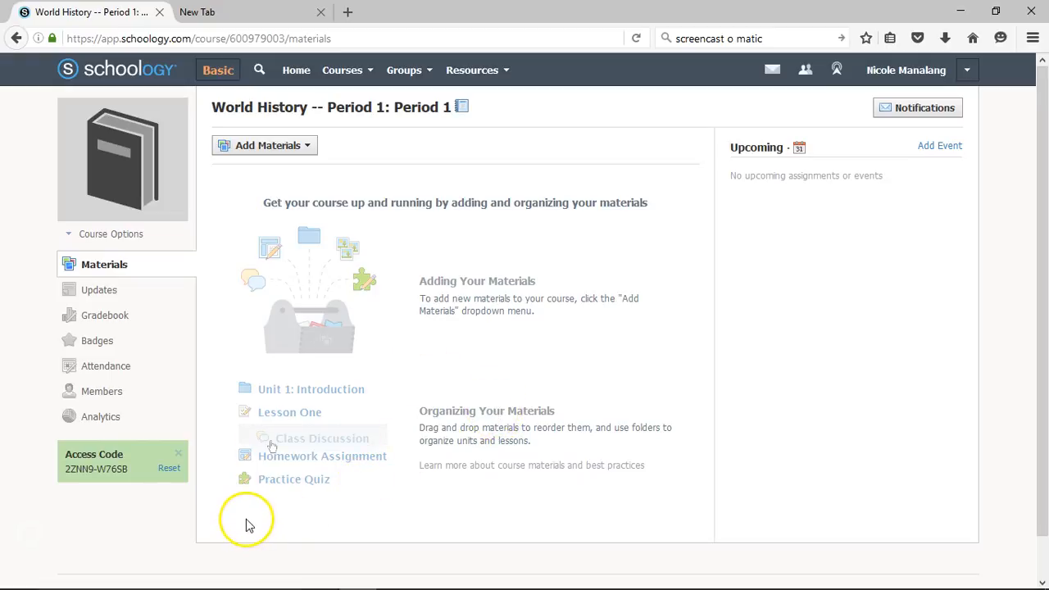
pyautogui.moveTo(249, 515)
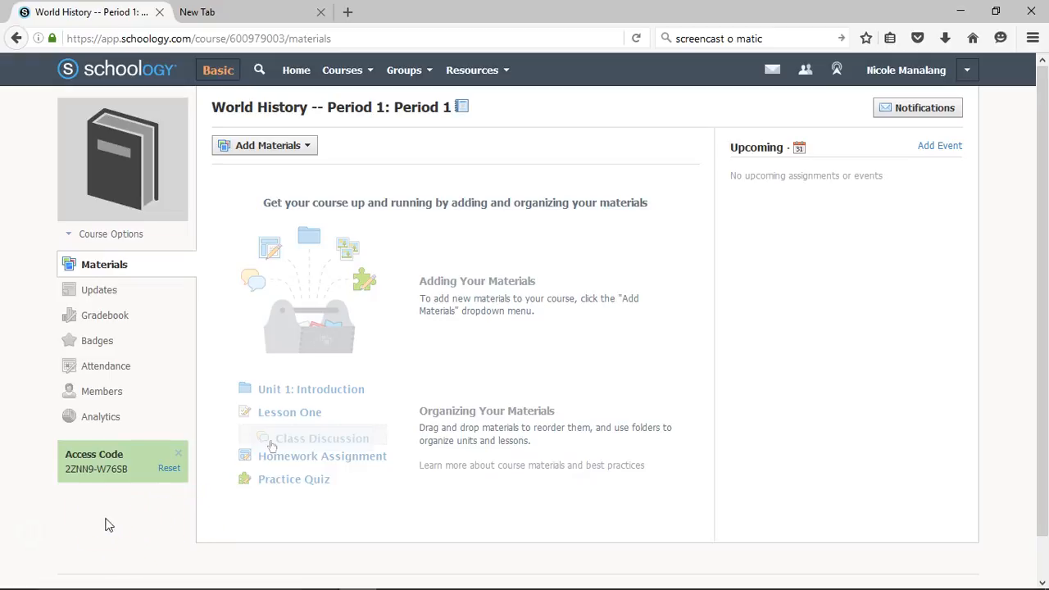
pyautogui.moveTo(30, 533)
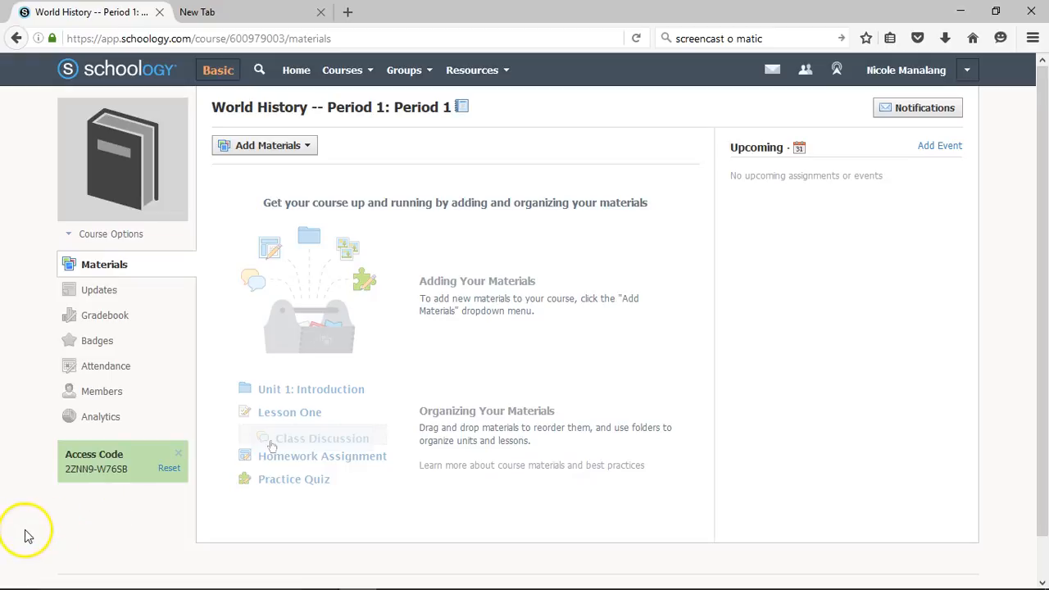